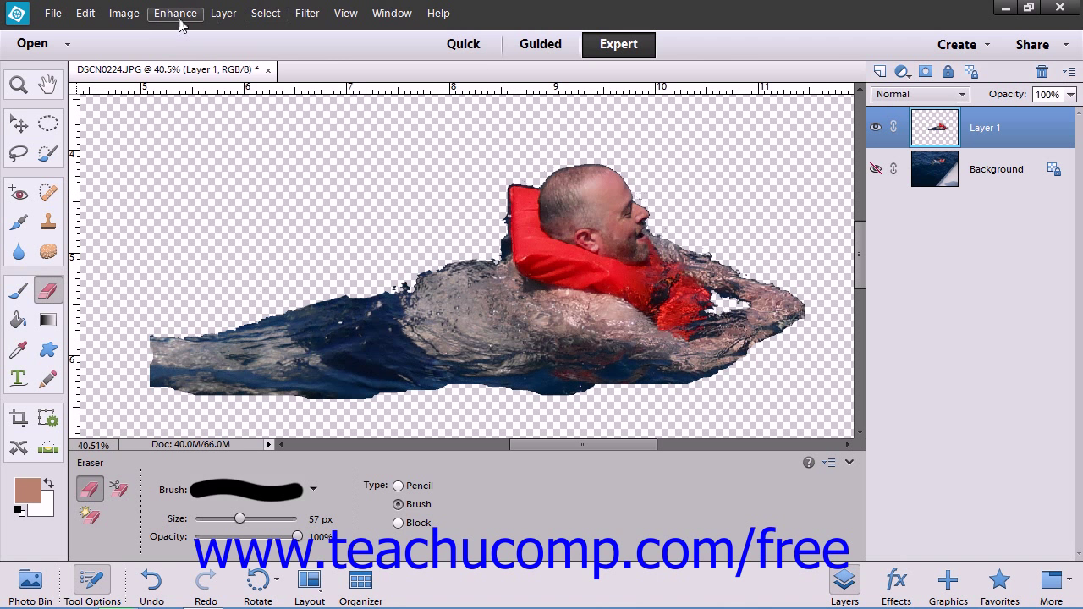
# Open the Enhance menu to reach Adjust Color's Defringe Layer command.
pyautogui.click(175, 13)
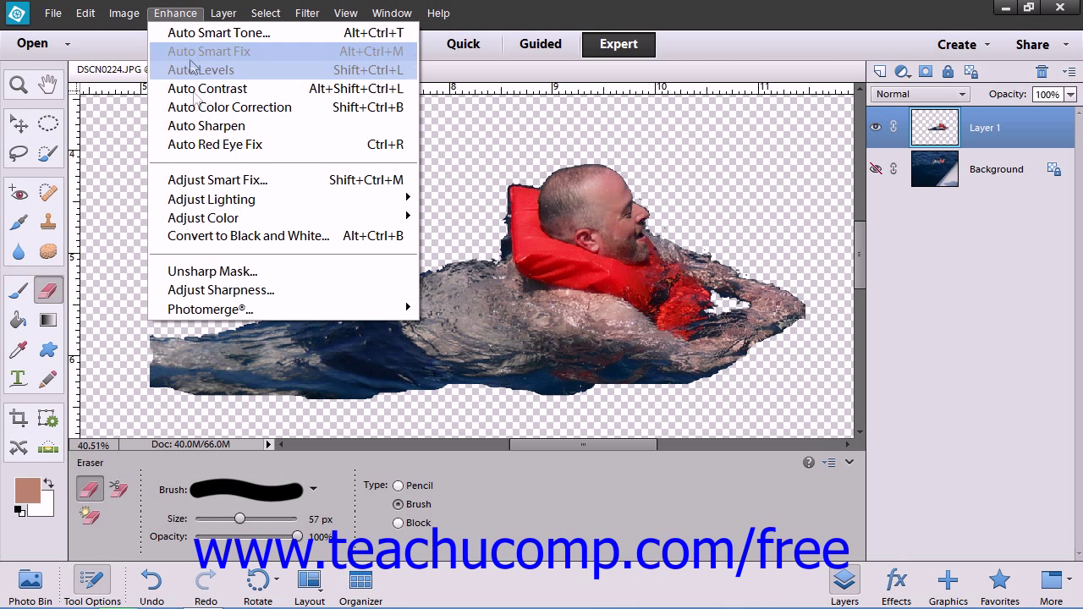
pyautogui.moveTo(203, 217)
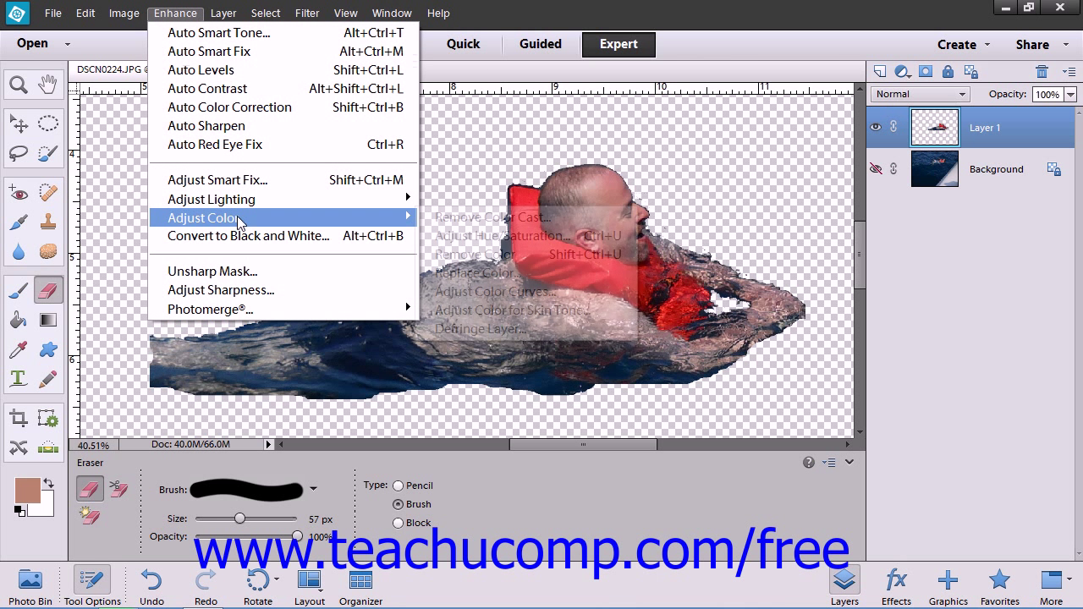
pyautogui.moveTo(512, 310)
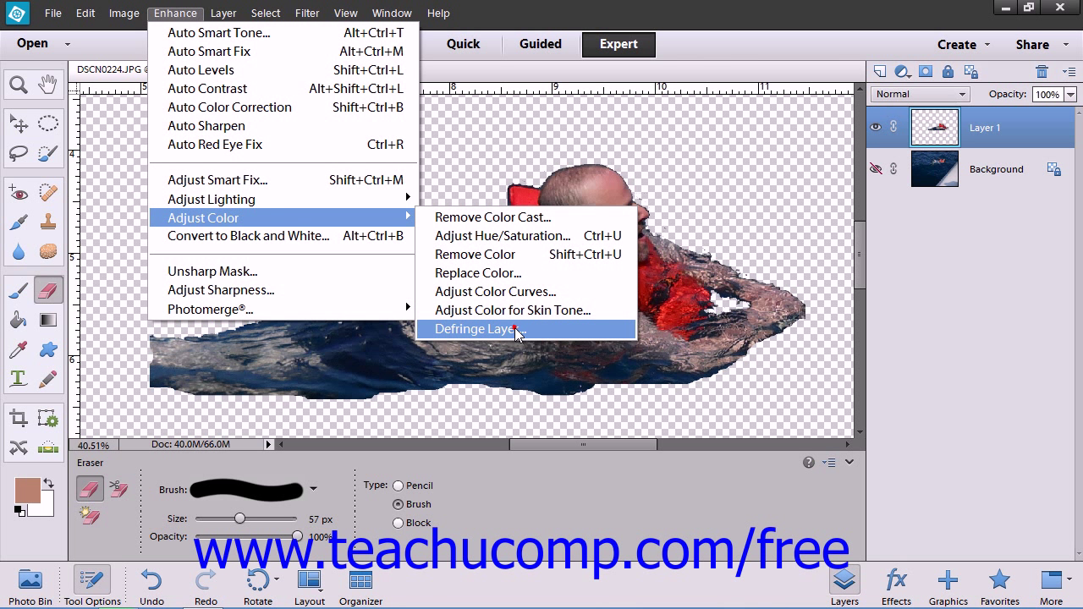
# Defringe the swimmer layer at 5 pixels and unhide the Background layer.
pyautogui.click(478, 328)
pyautogui.write('5')
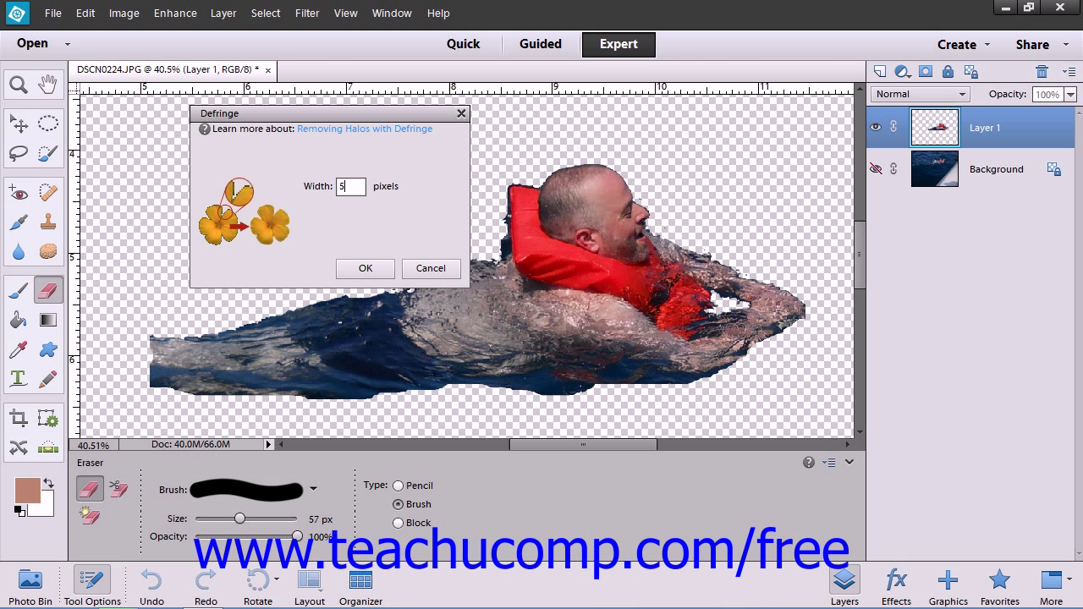
pyautogui.moveTo(366, 269)
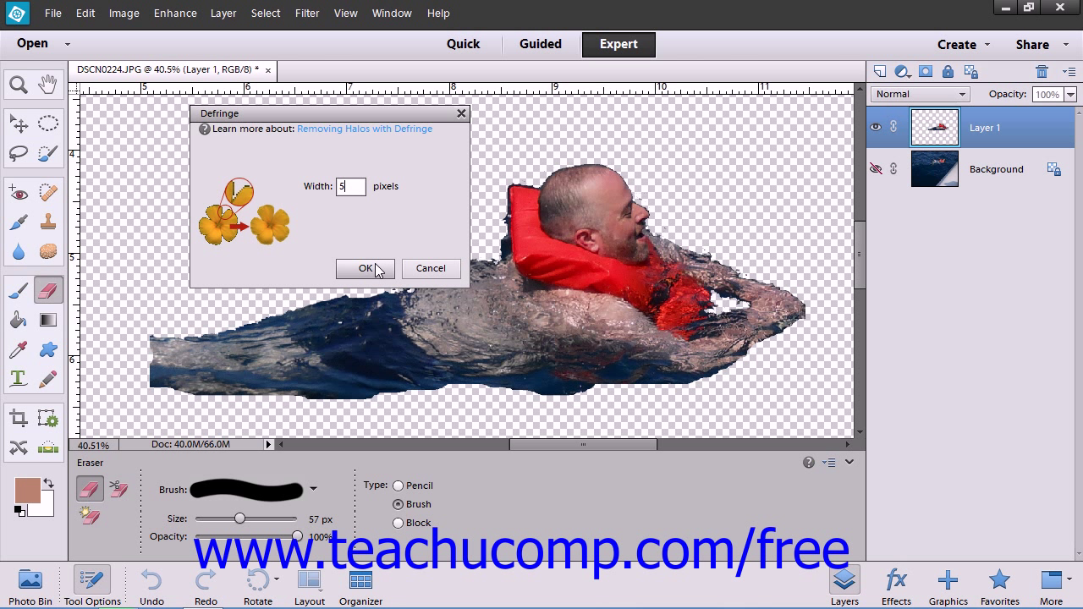
pyautogui.click(365, 268)
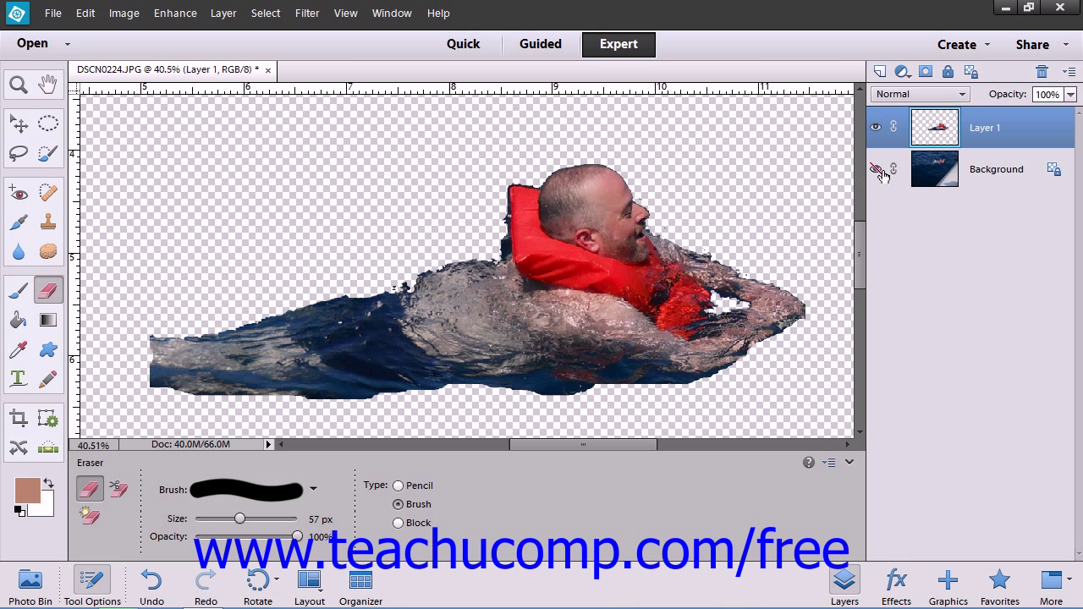
pyautogui.click(877, 169)
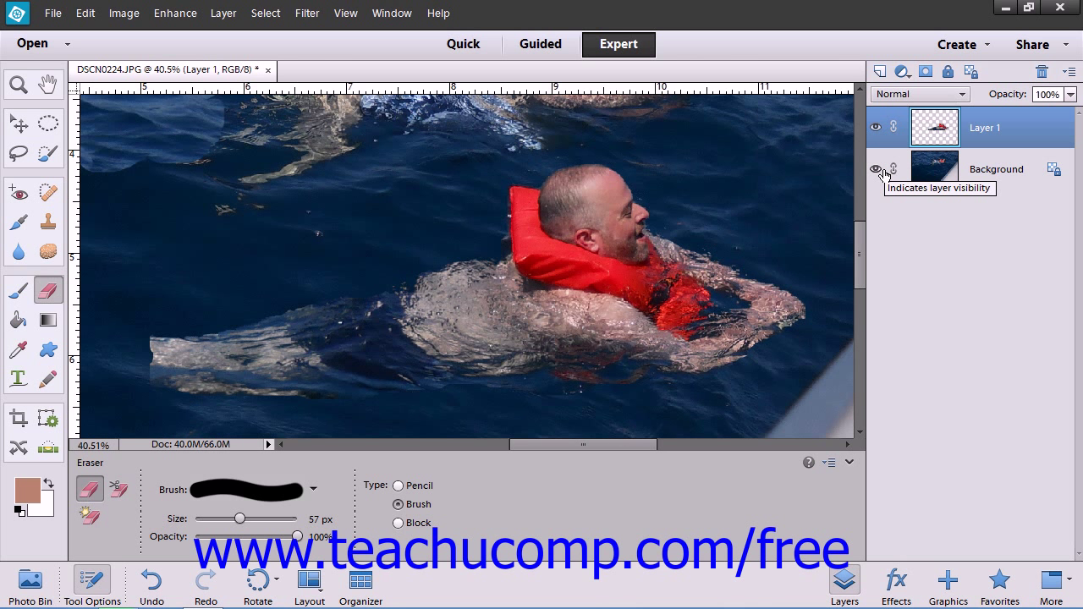